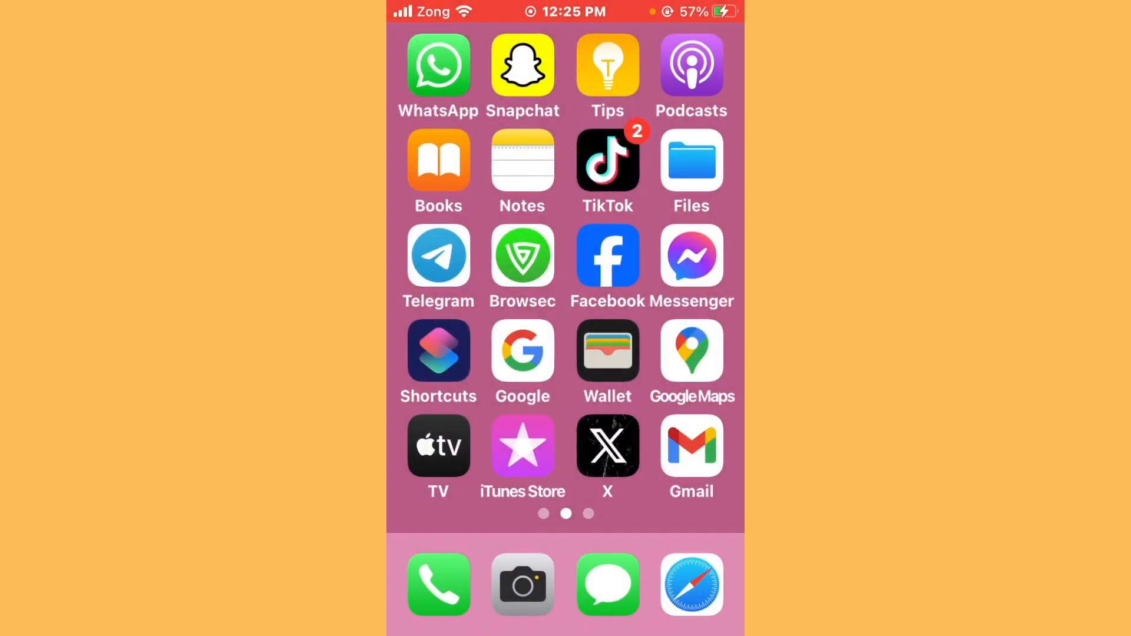
# Step: Search the App Store for 'snapchat', see its page shows OPEN with no update, and return Home
pyautogui.hscroll(3)
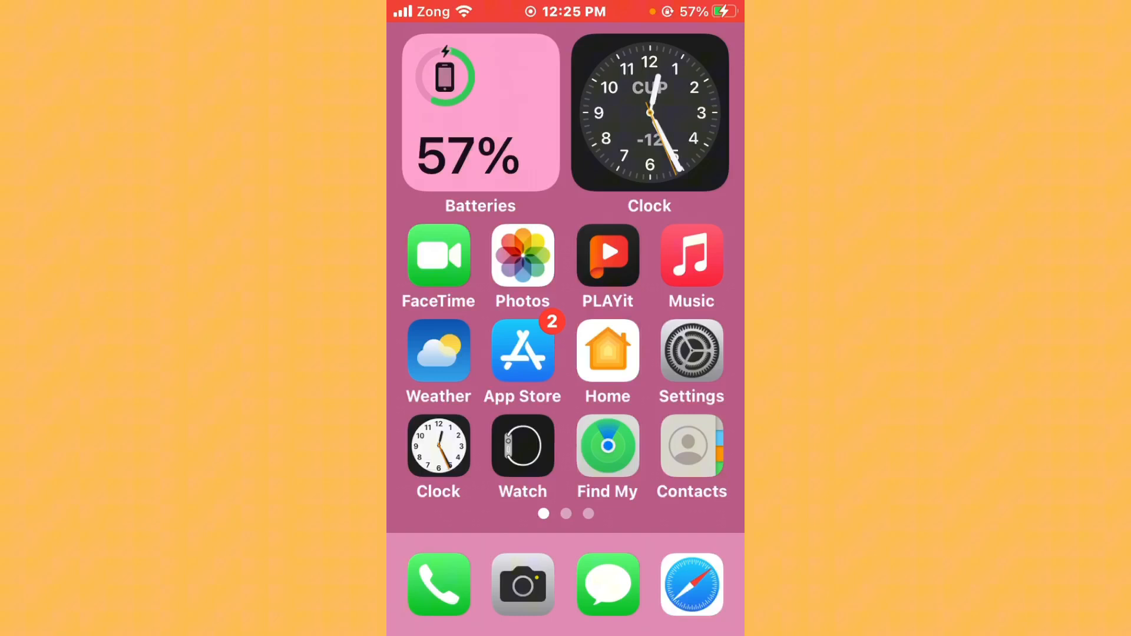
pyautogui.click(522, 352)
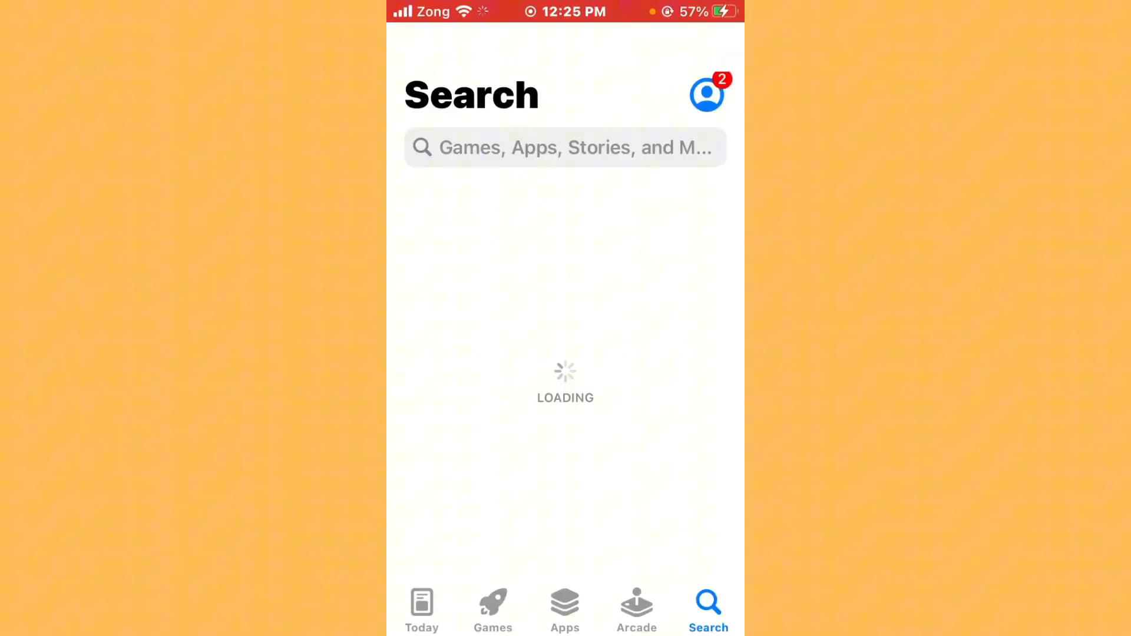
pyautogui.write('sn')
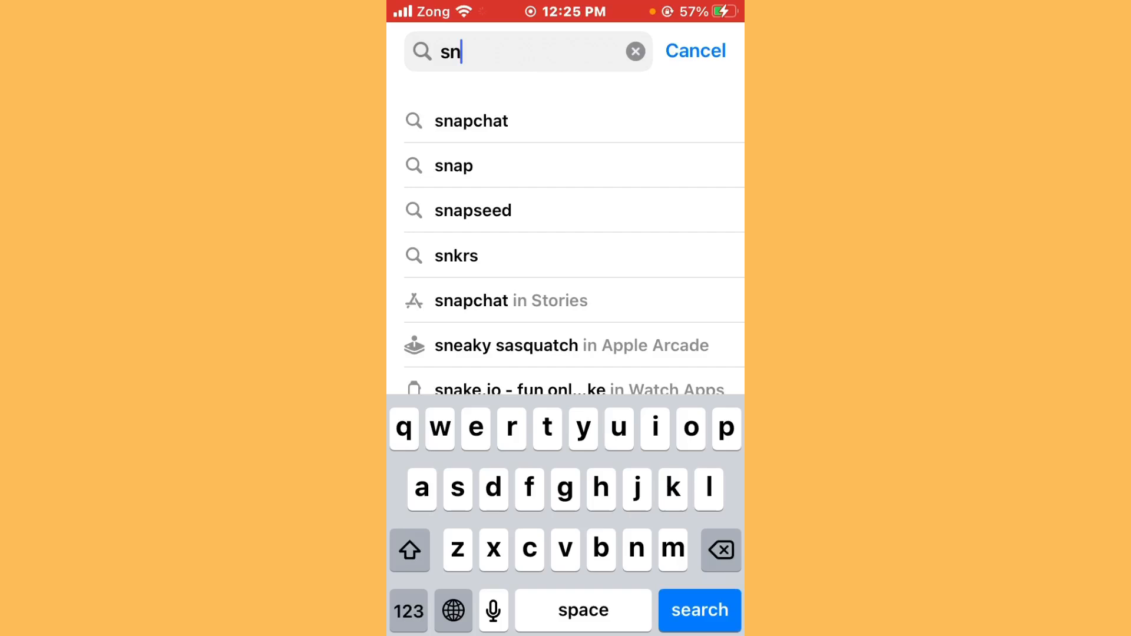
pyautogui.click(472, 120)
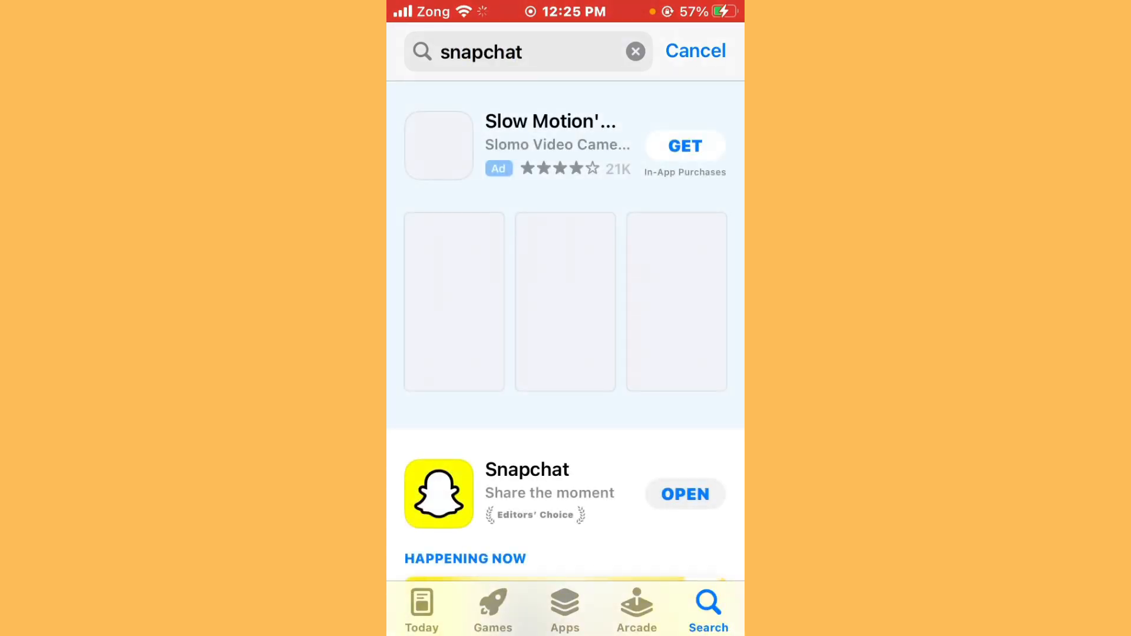
pyautogui.click(526, 494)
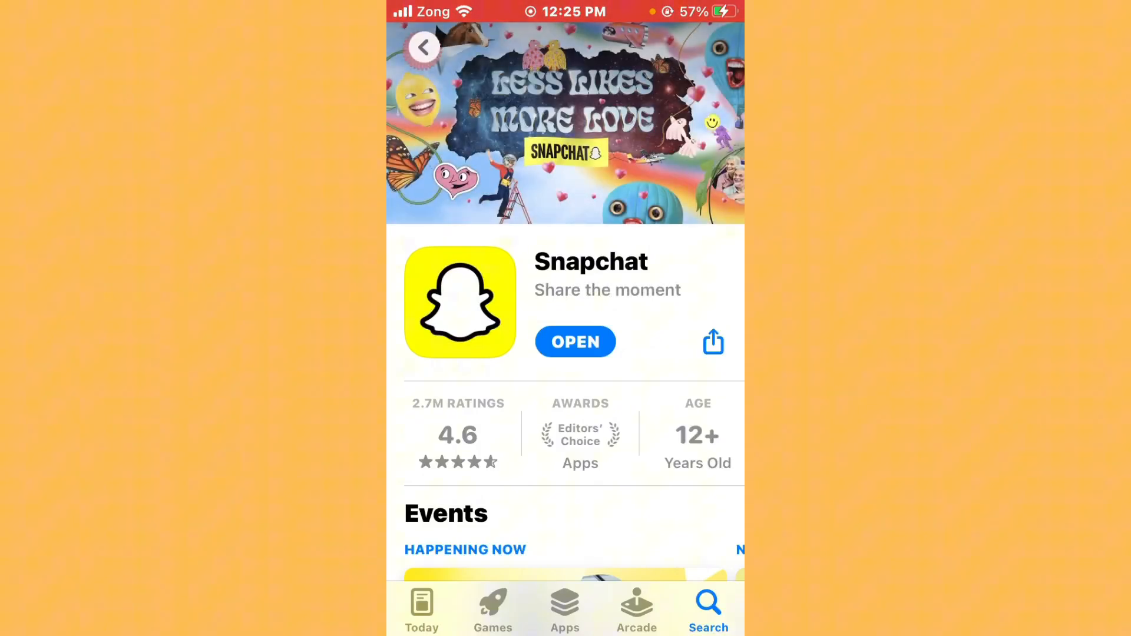
pyautogui.press('home')
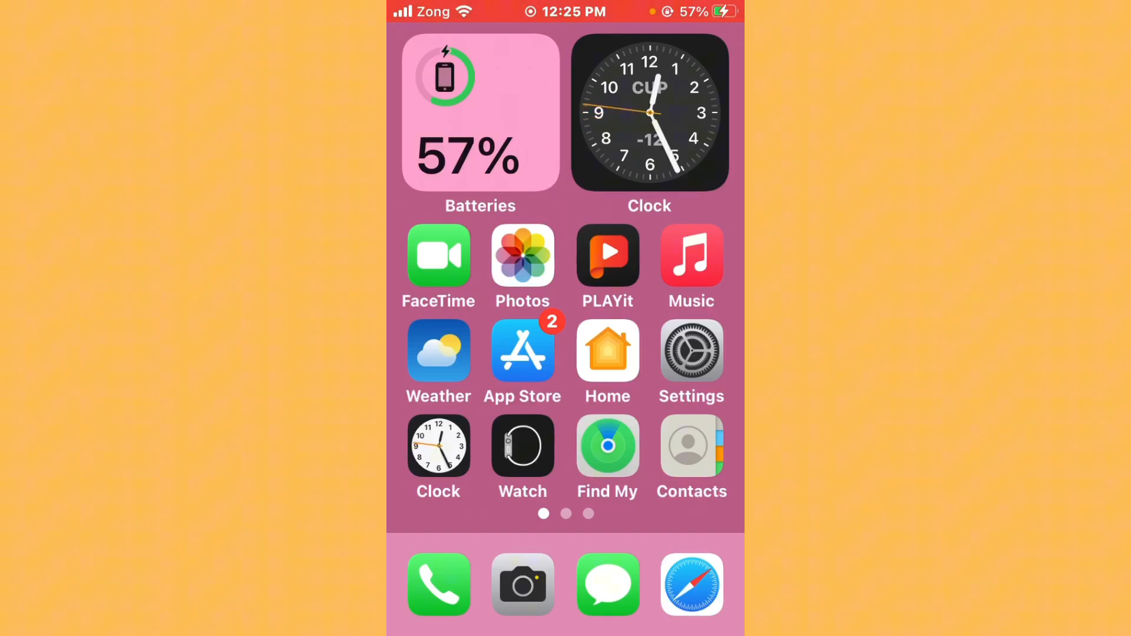
# Step: Review Snapchat's permissions and Notifications (on, time-sensitive alerts on), back out and return Home
pyautogui.hscroll(-3)
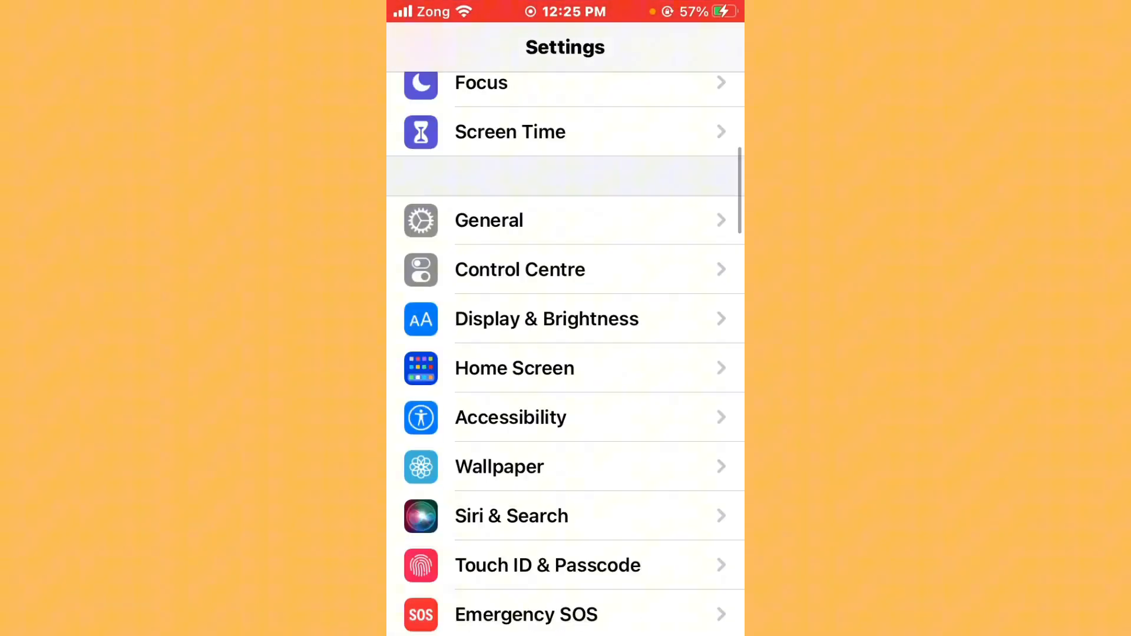
pyautogui.scroll(-3)
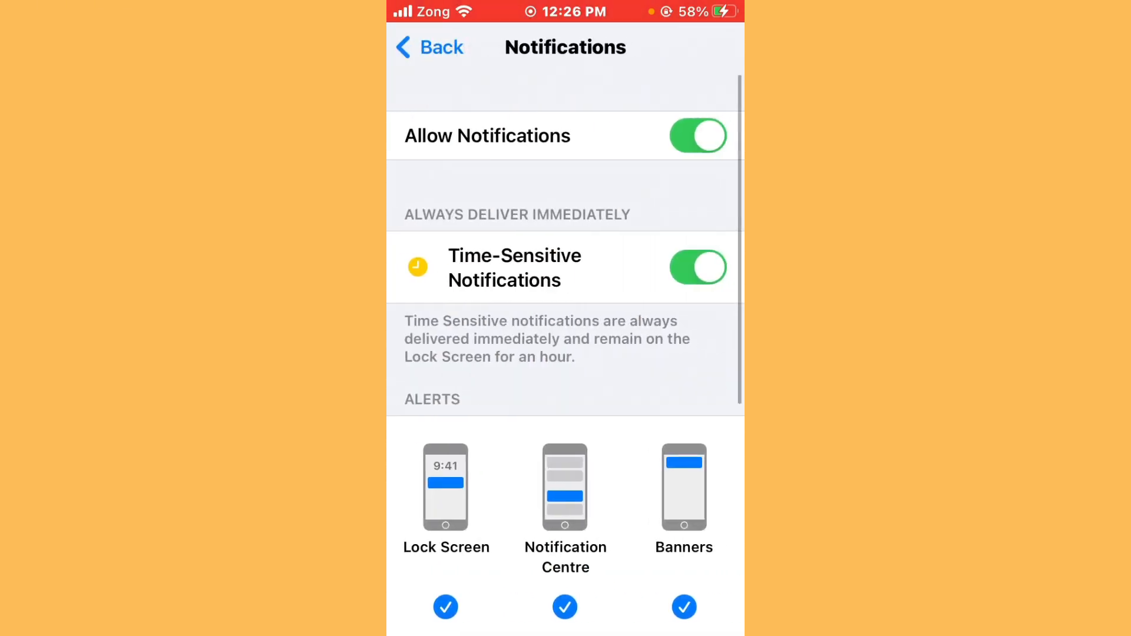
pyautogui.click(697, 137)
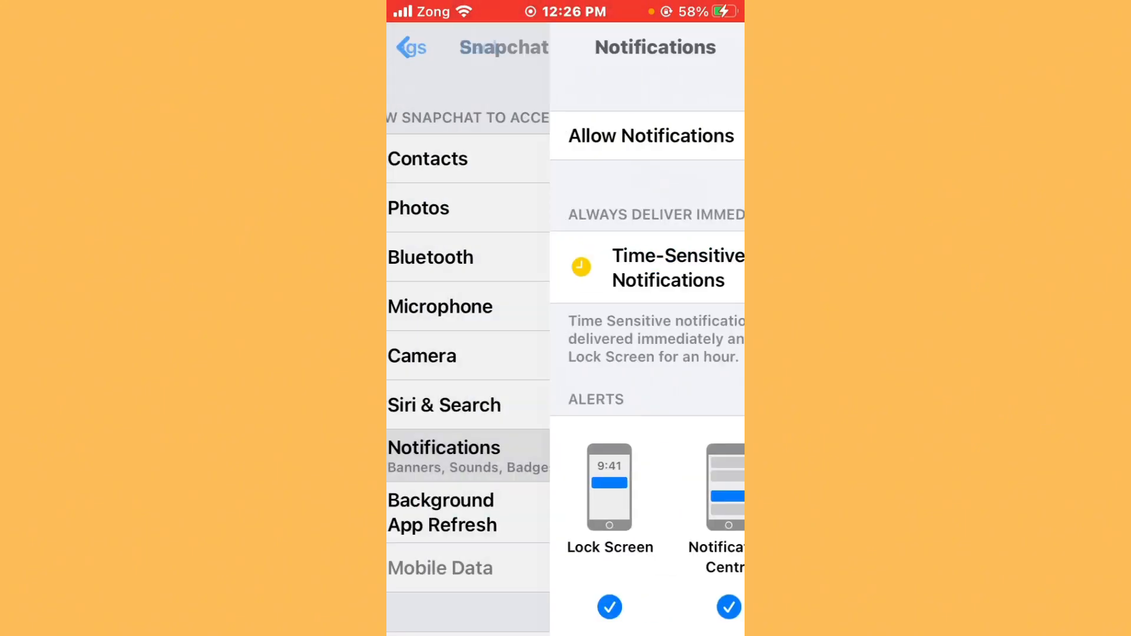
pyautogui.click(419, 207)
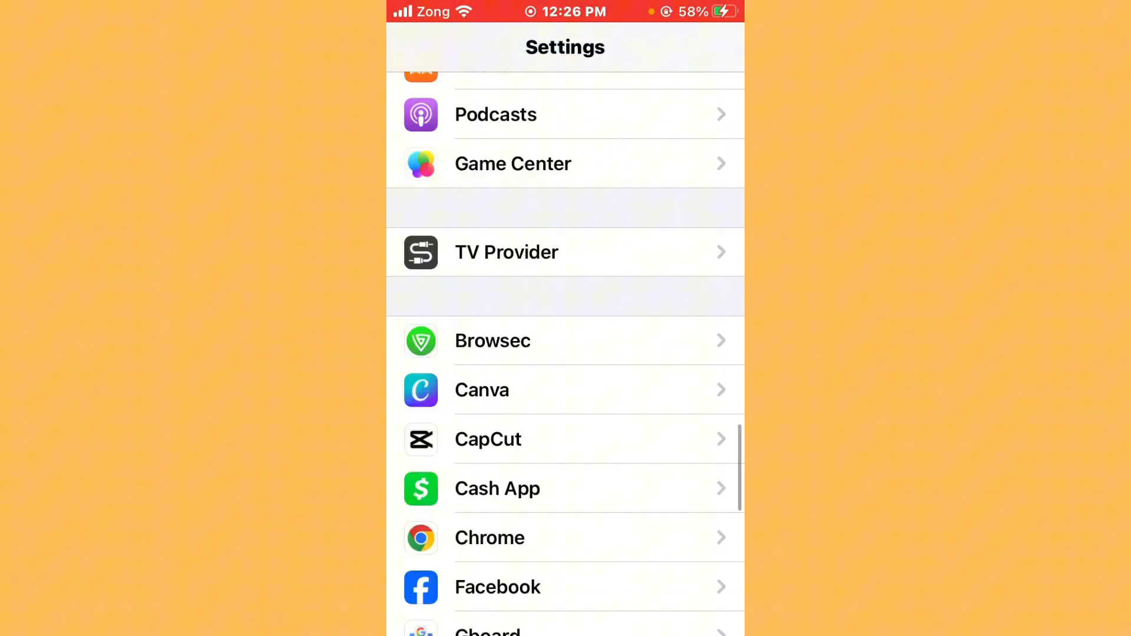
pyautogui.scroll(-3)
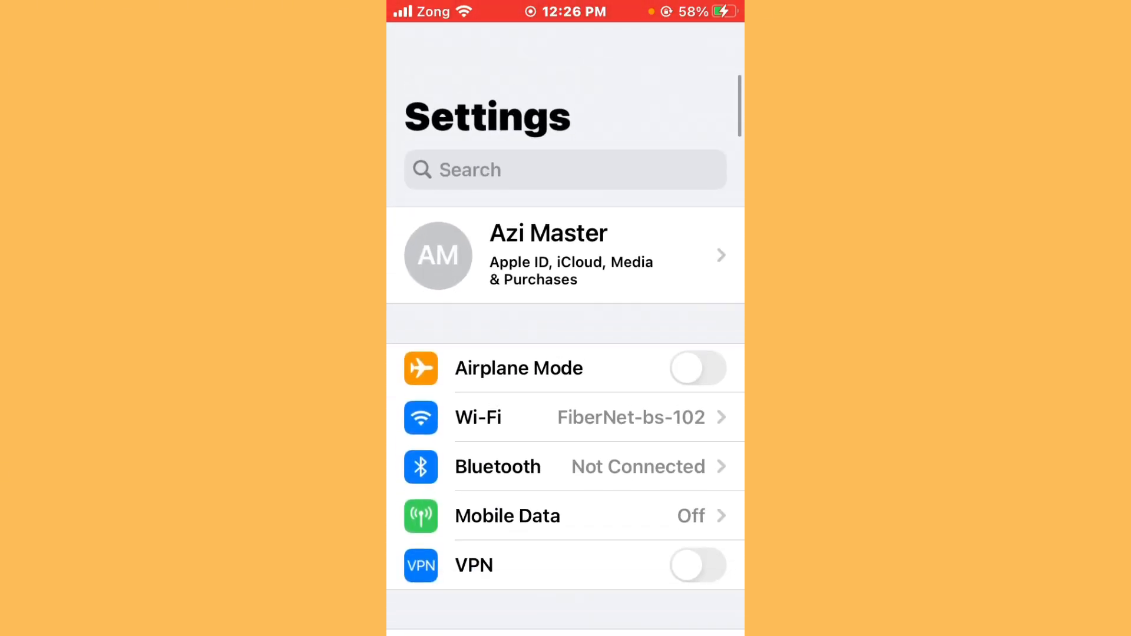
pyautogui.press('home')
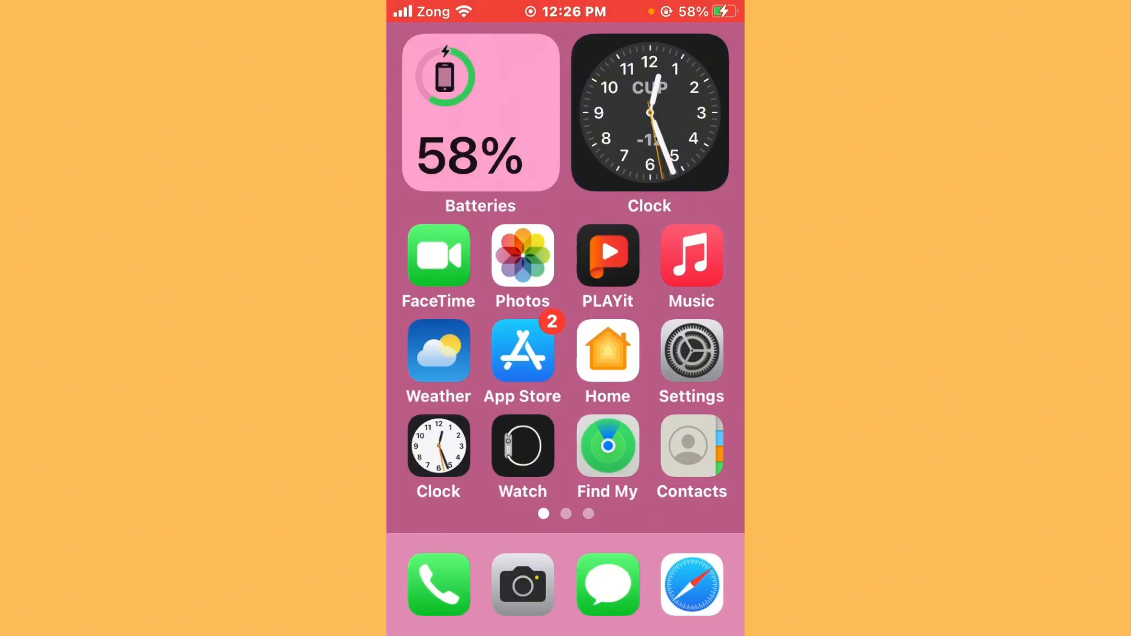
# Step: Launch Settings from the Home Screen
pyautogui.hscroll(-3)
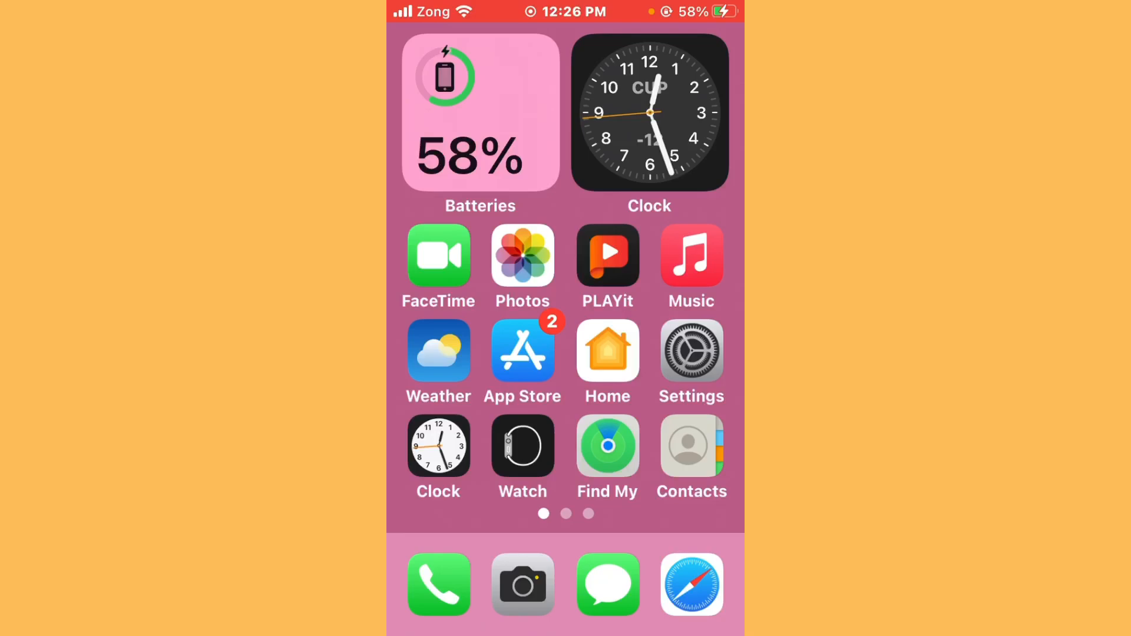
pyautogui.click(691, 351)
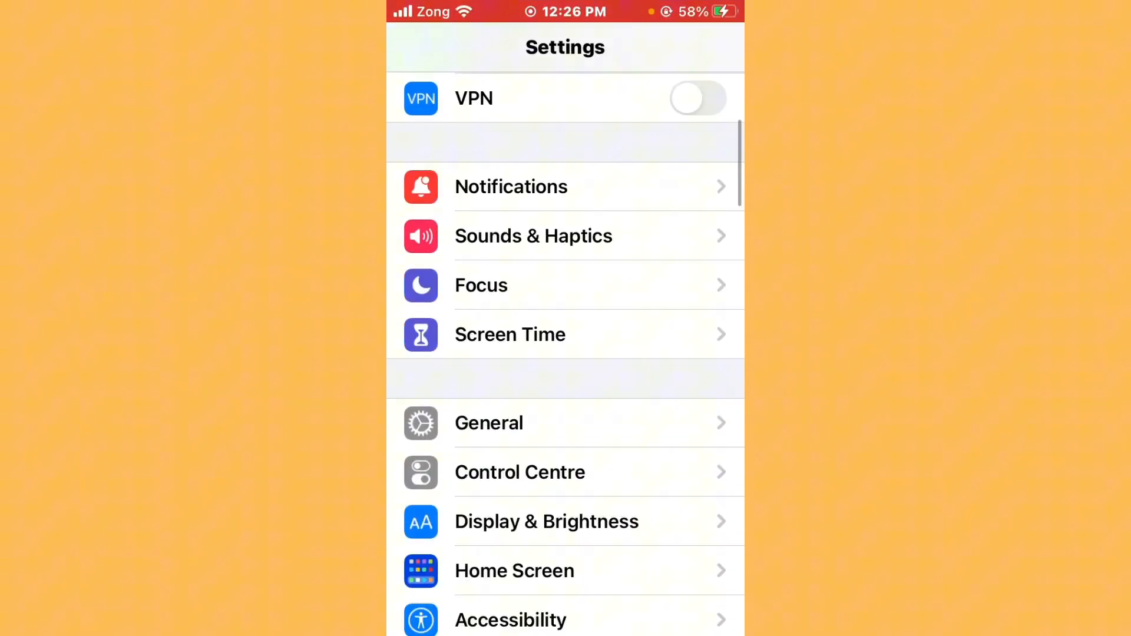
# Step: View General > Software Update showing iOS 15.8.3 up to date with automatic updates on
pyautogui.click(488, 423)
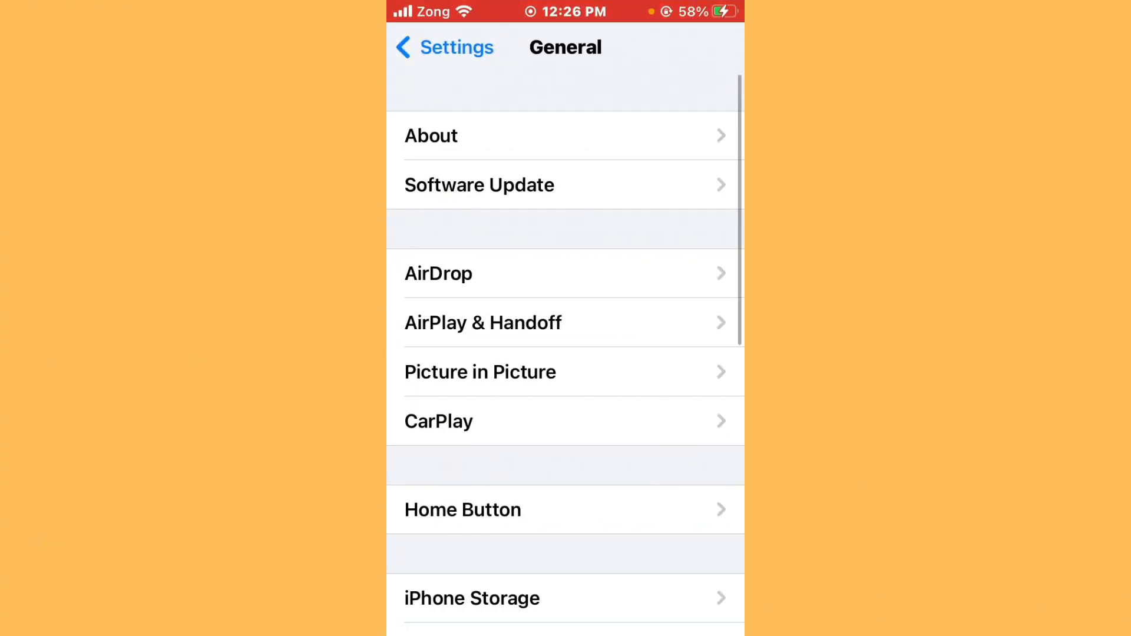
pyautogui.click(480, 185)
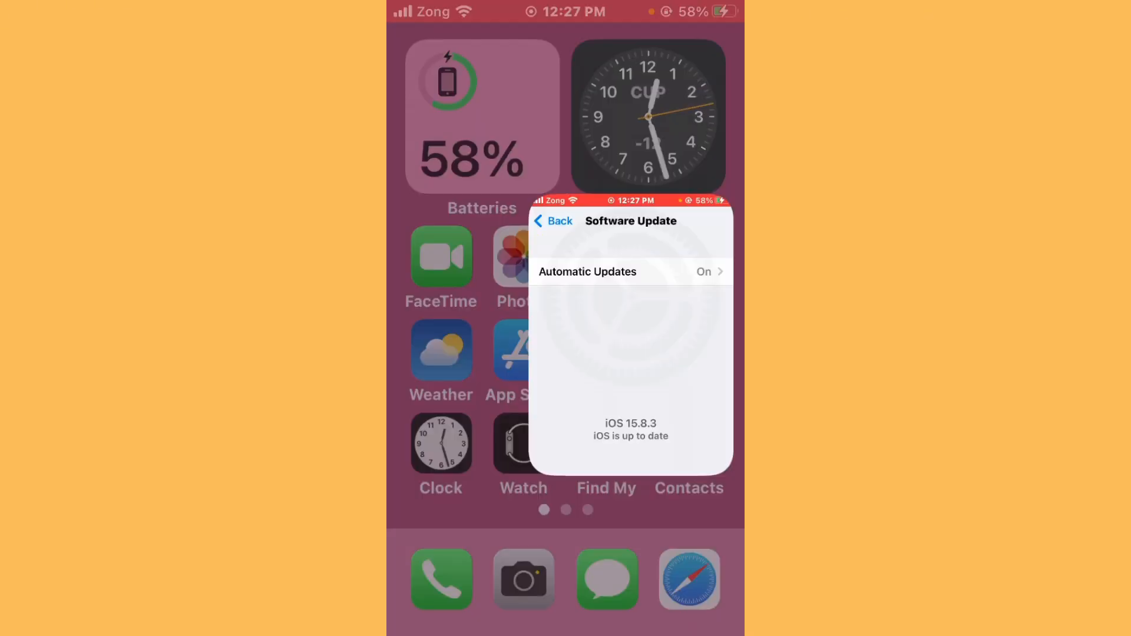
# Step: From iPhone Storage, offload Snapchat while keeping its documents and data
pyautogui.click(553, 220)
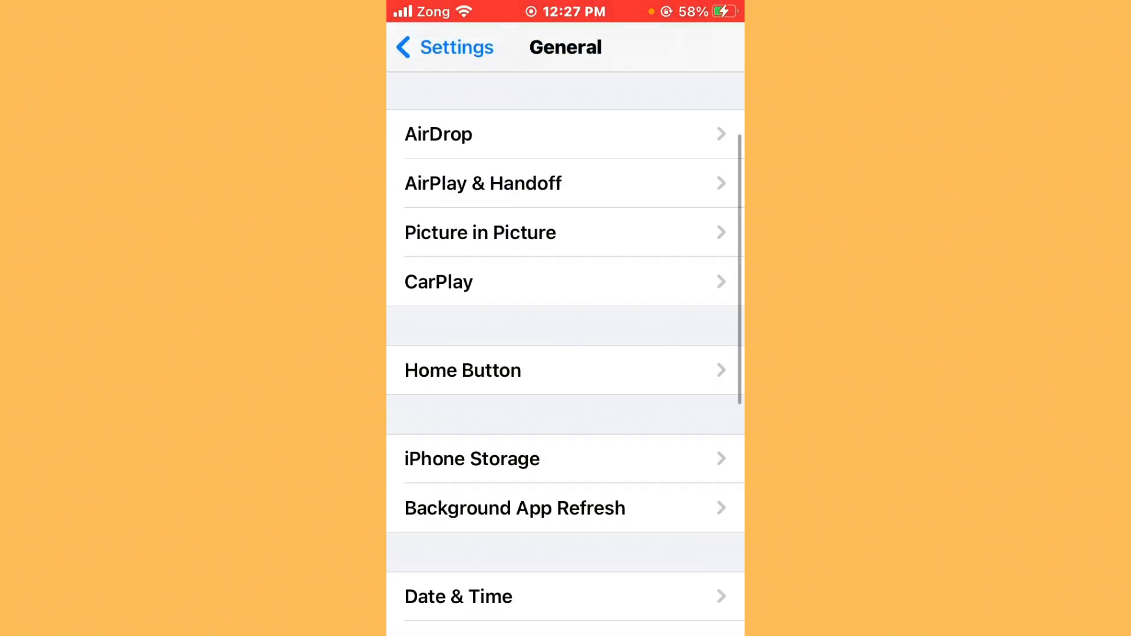
pyautogui.click(472, 458)
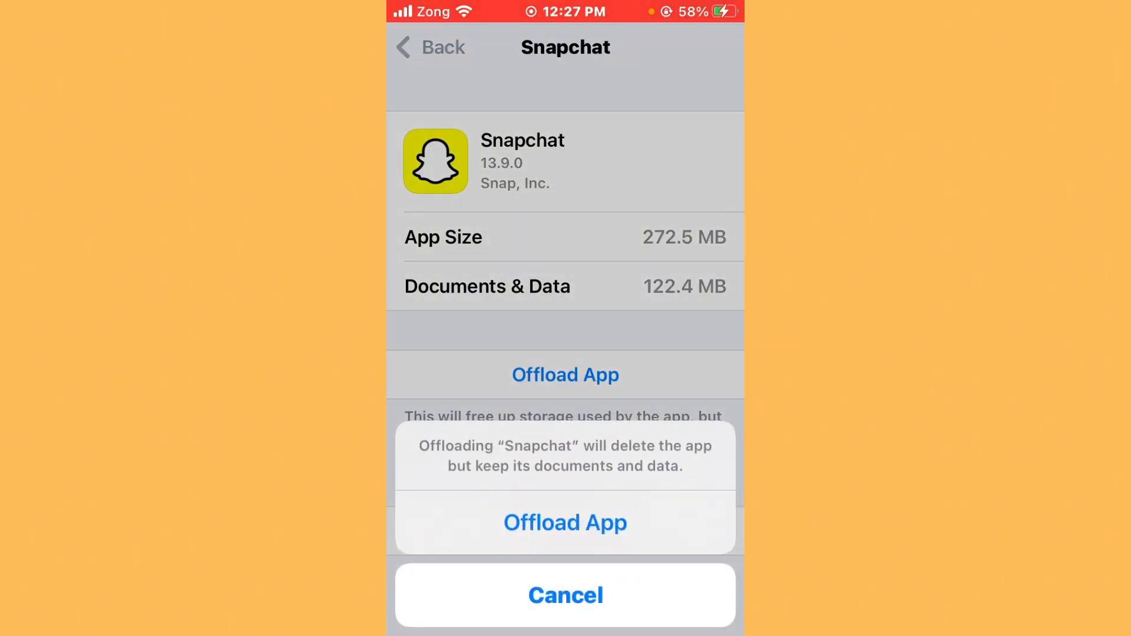
pyautogui.click(564, 595)
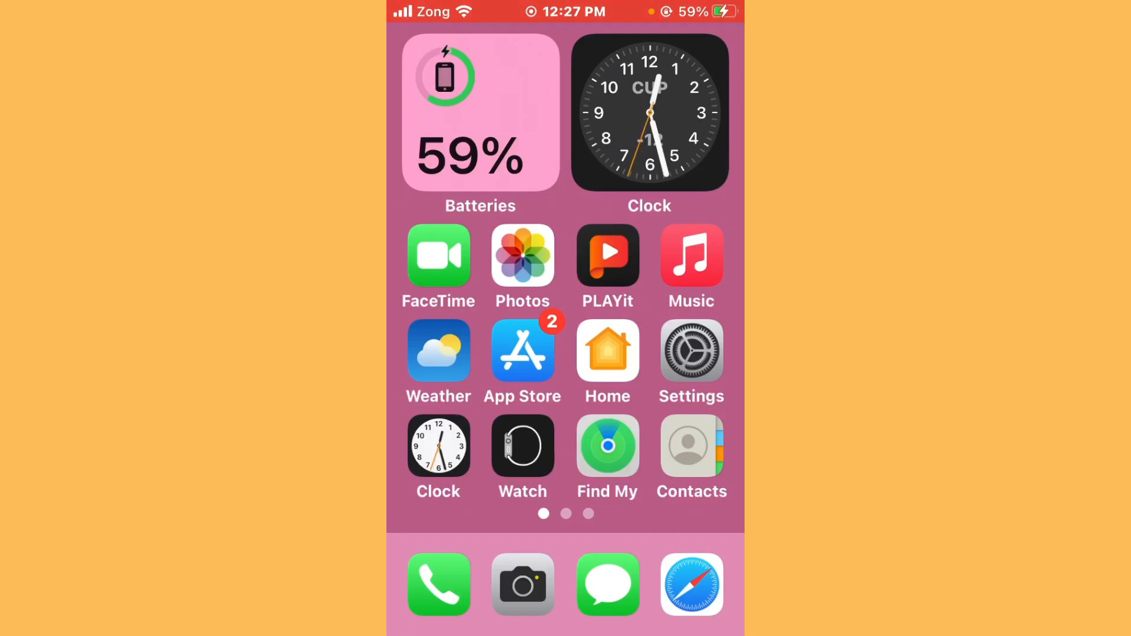
# Step: Swipe through to the third Home Screen page with Mail, Calendar and Instagram
pyautogui.hscroll(-3)
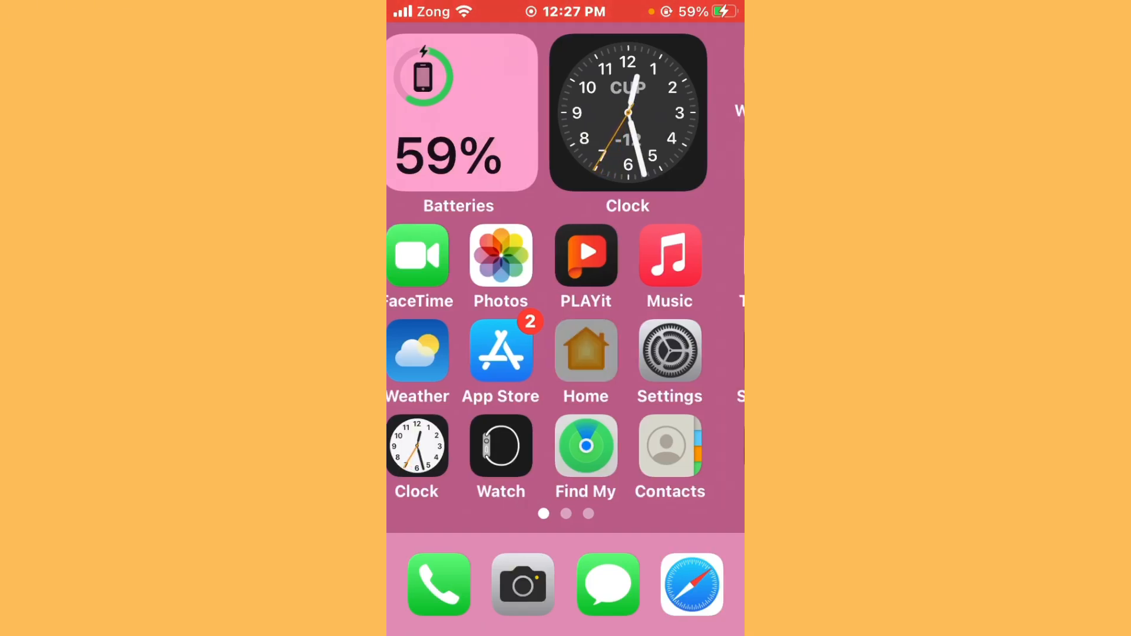
pyautogui.hscroll(-3)
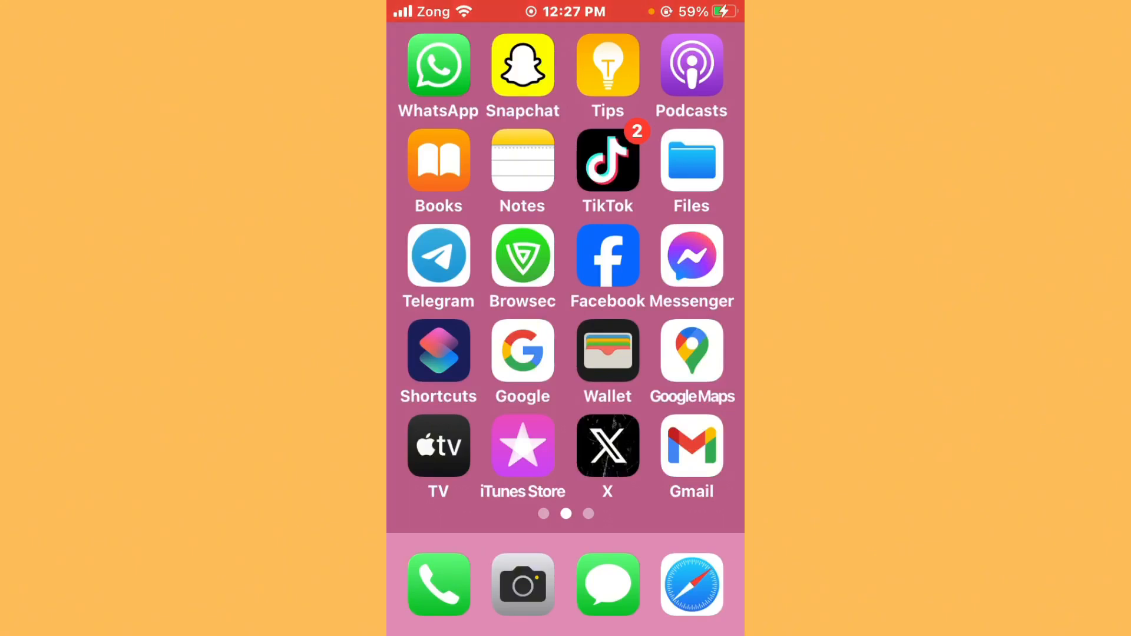
pyautogui.hscroll(-3)
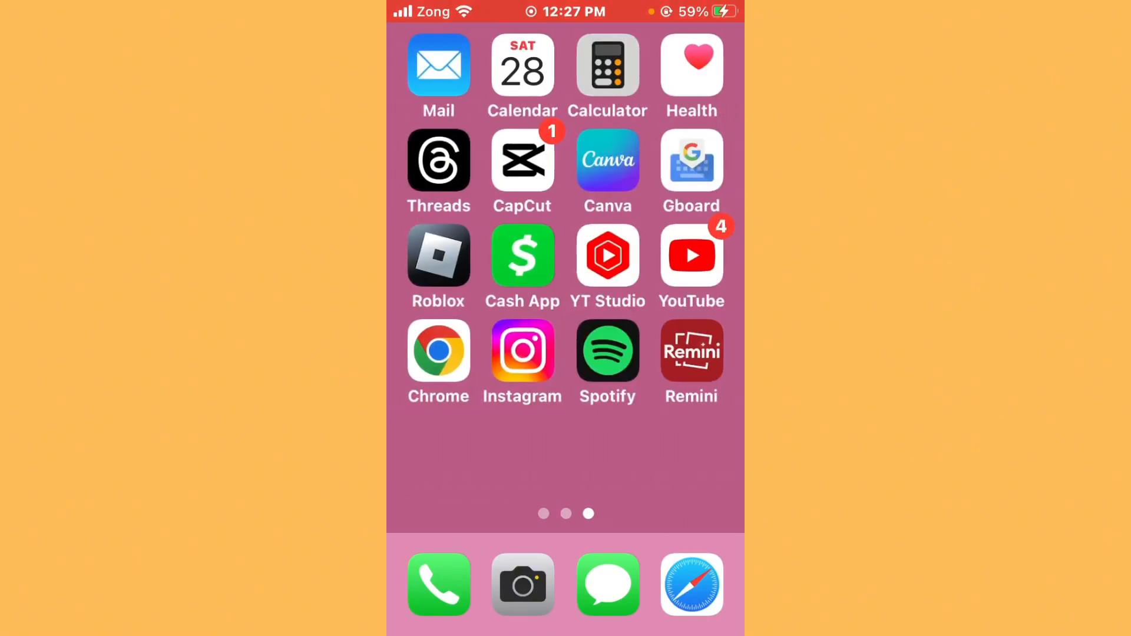